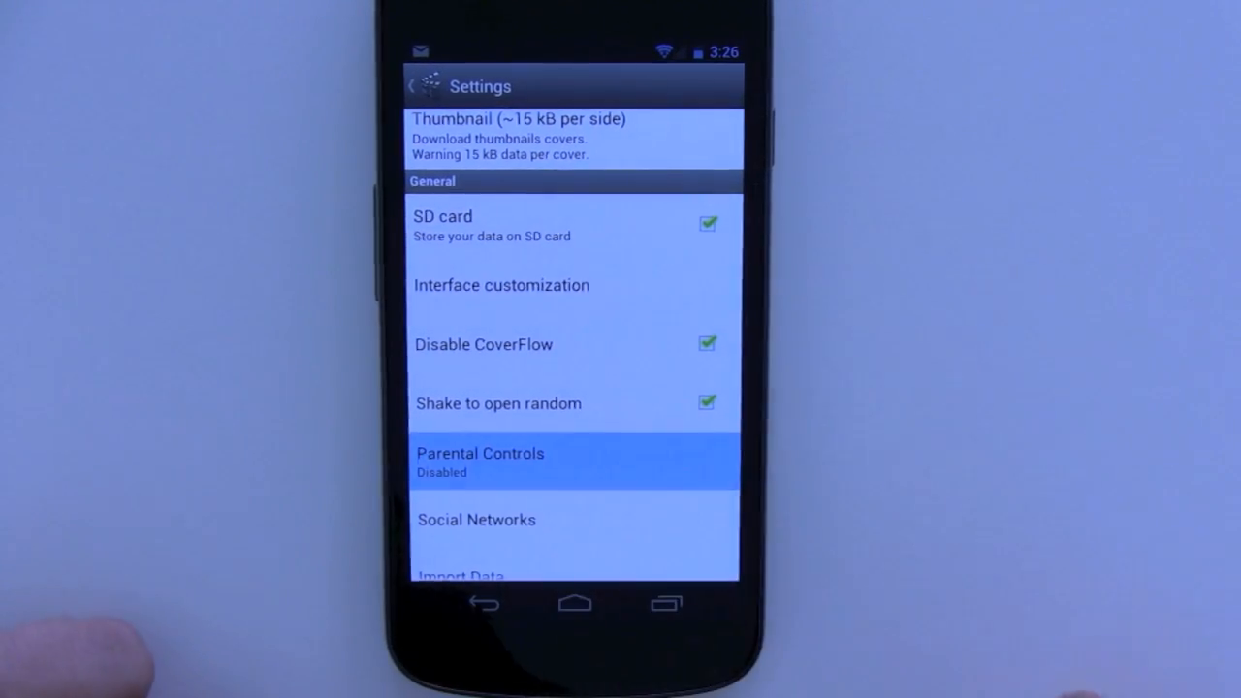
Enable Parental Controls in Settings and set a passcode on the keypad.
click(479, 461)
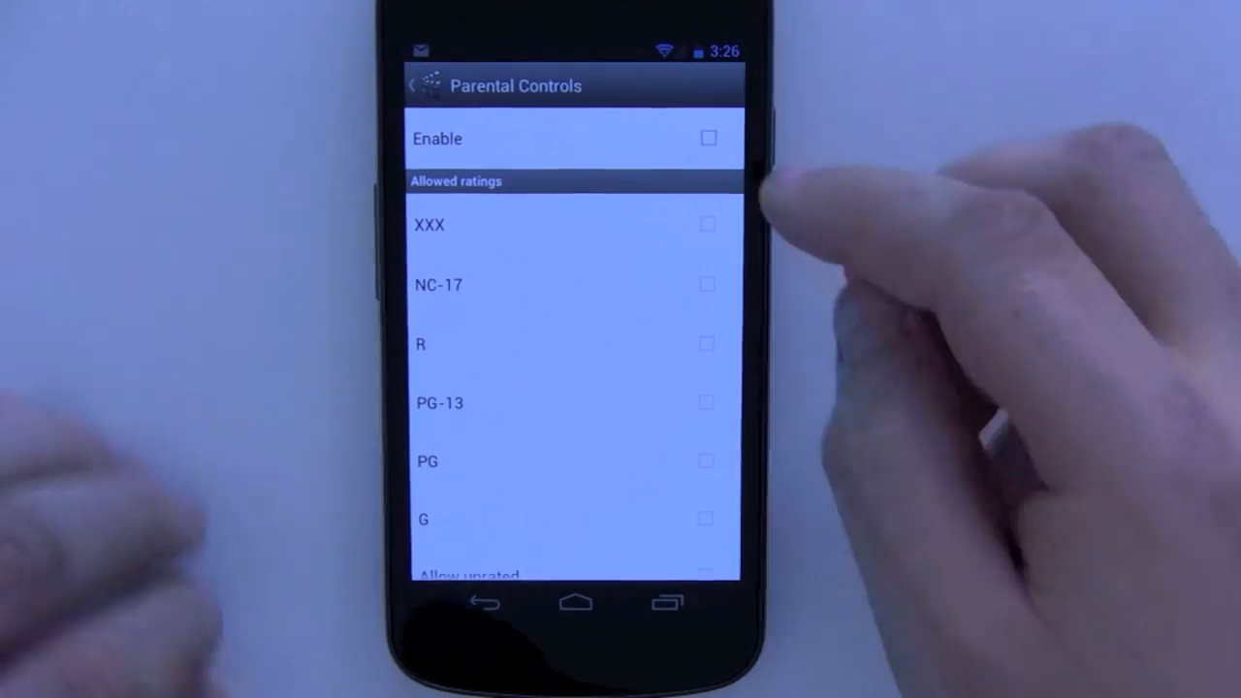
click(709, 138)
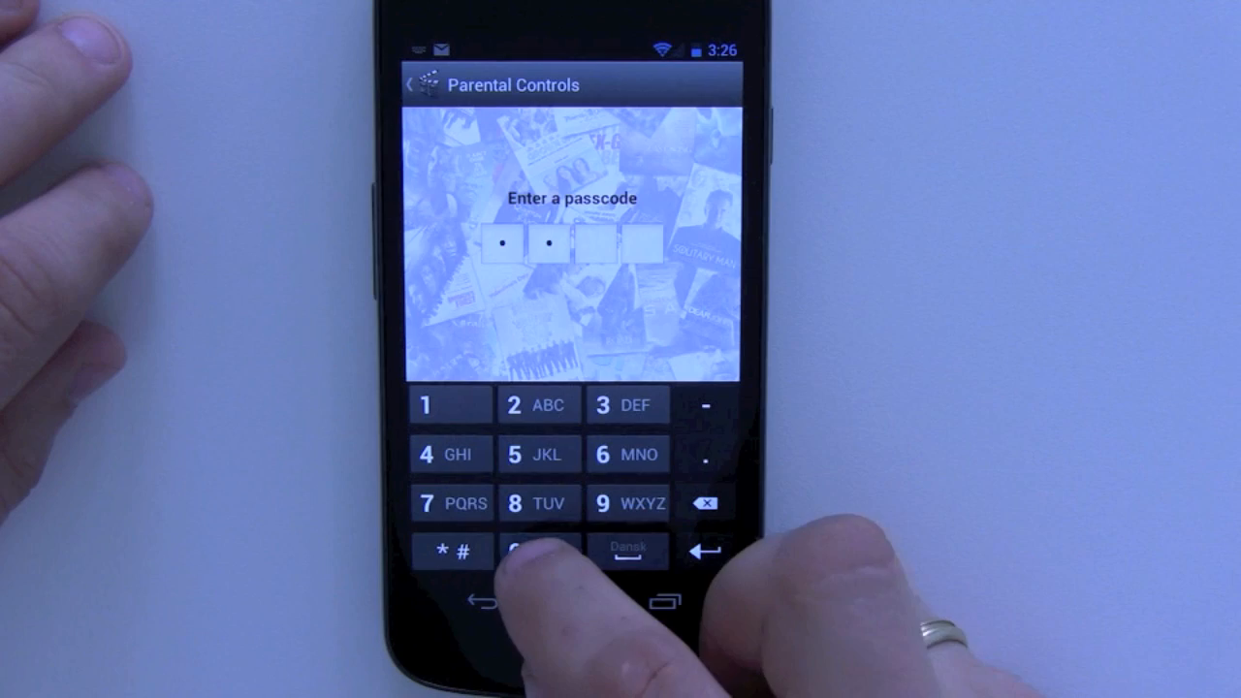
click(539, 551)
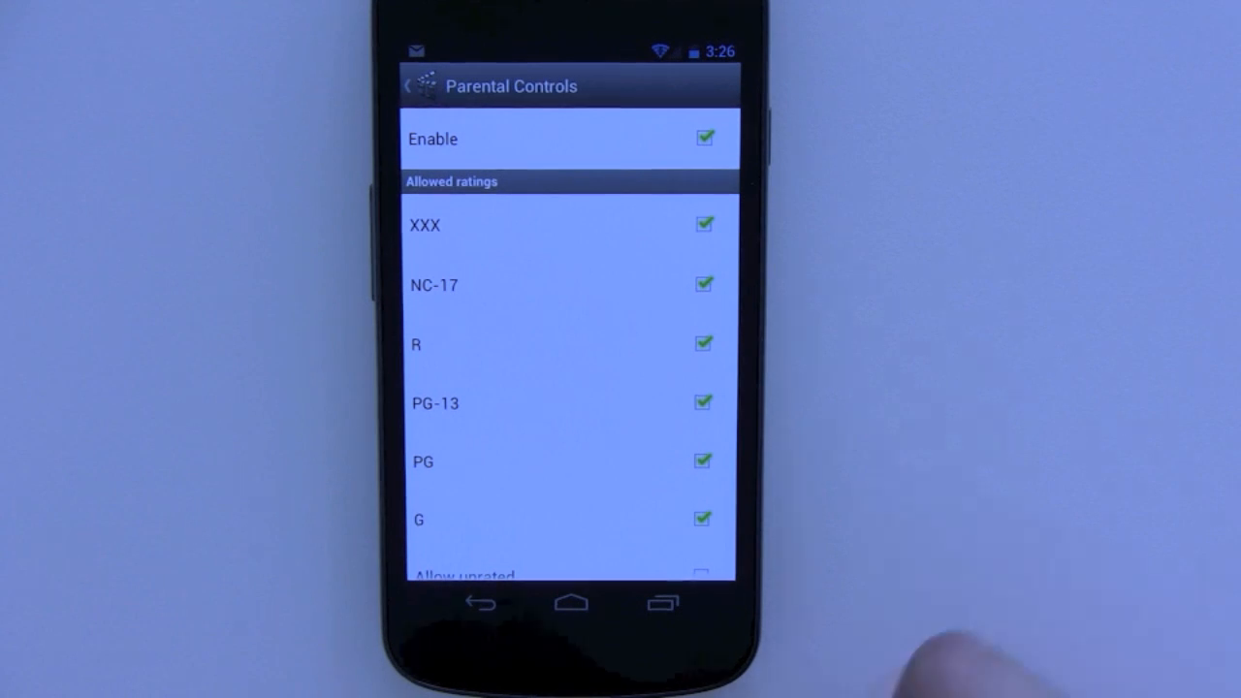
Scroll the Allowed ratings list to reach the ratings to untick, keeping only G.
scroll(down, 3)
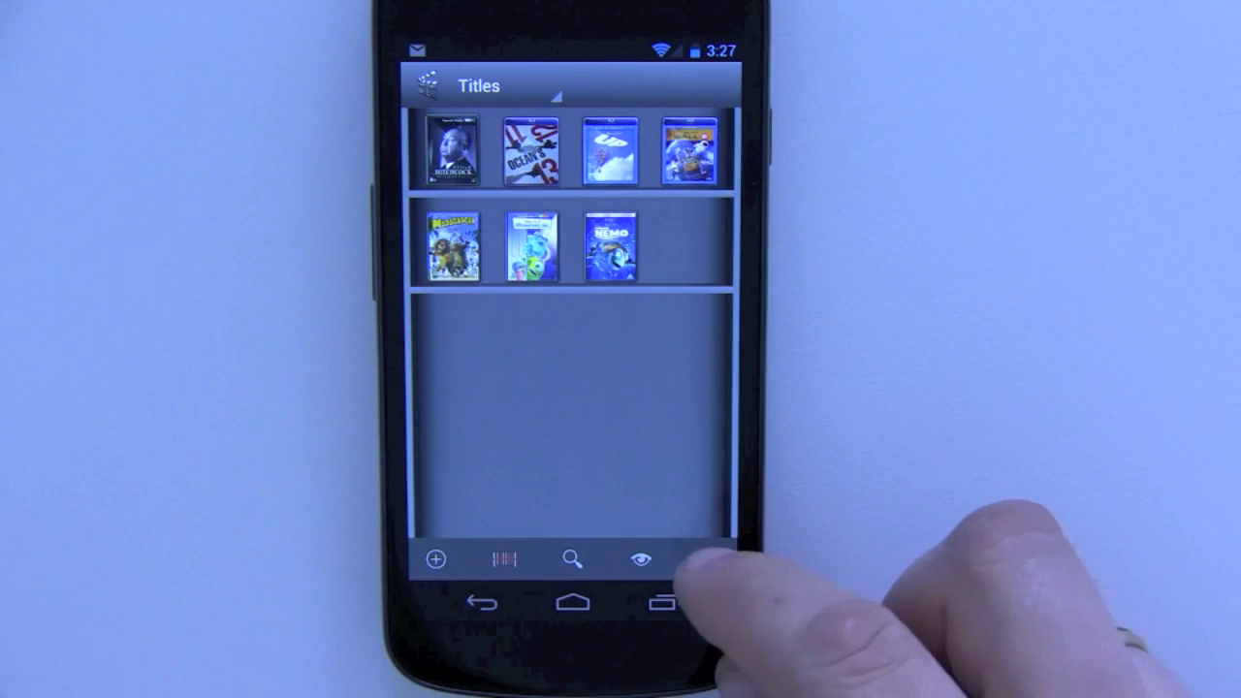
Switch off the Parental Controls filter so the full collection shows again.
click(640, 559)
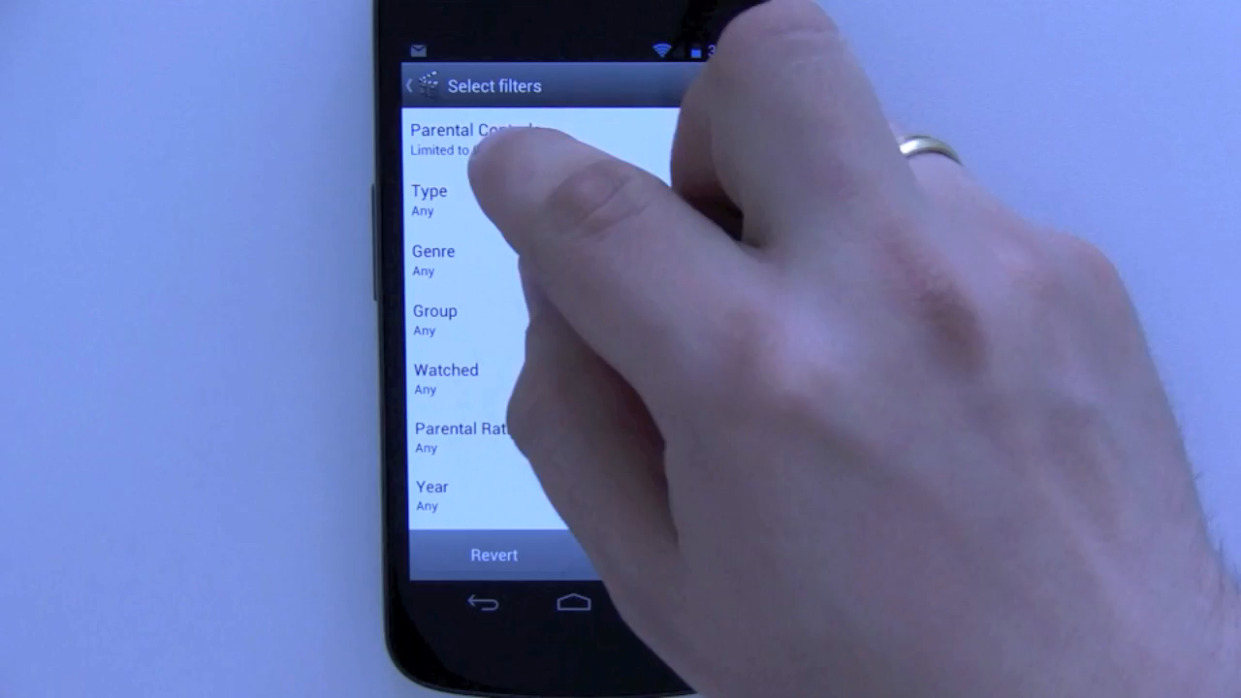
click(477, 131)
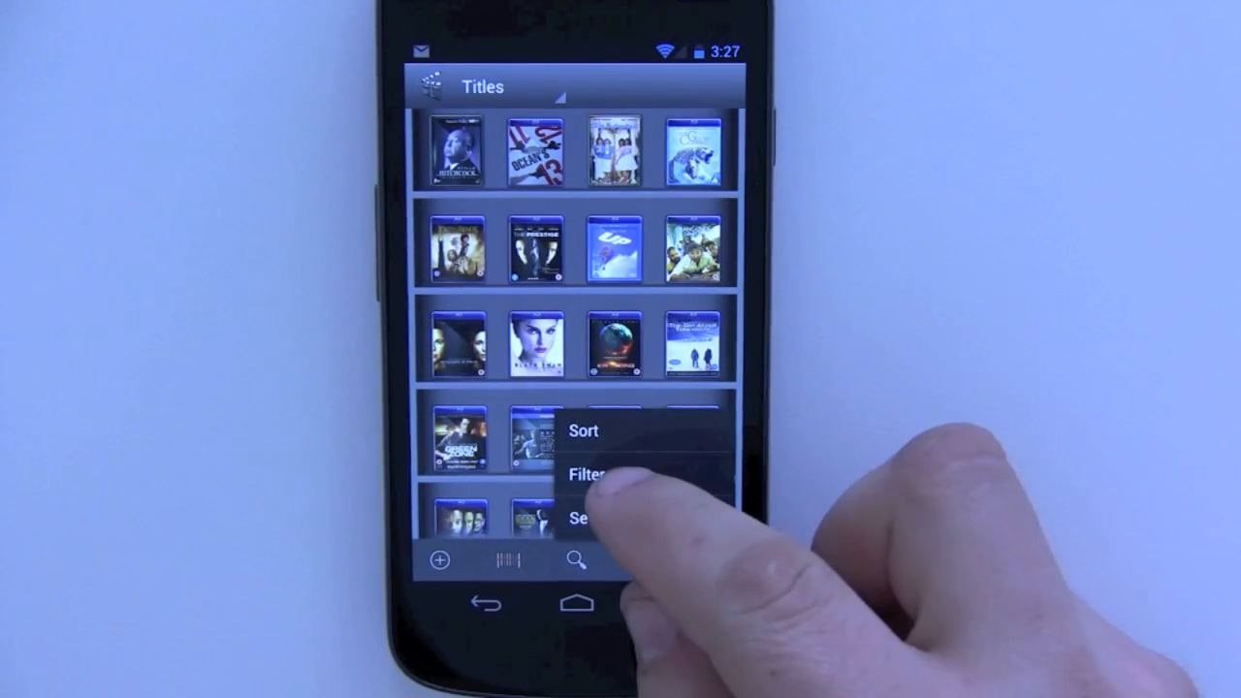
Re-enable the Parental Controls filter and apply it, leaving seven G-rated titles.
click(589, 476)
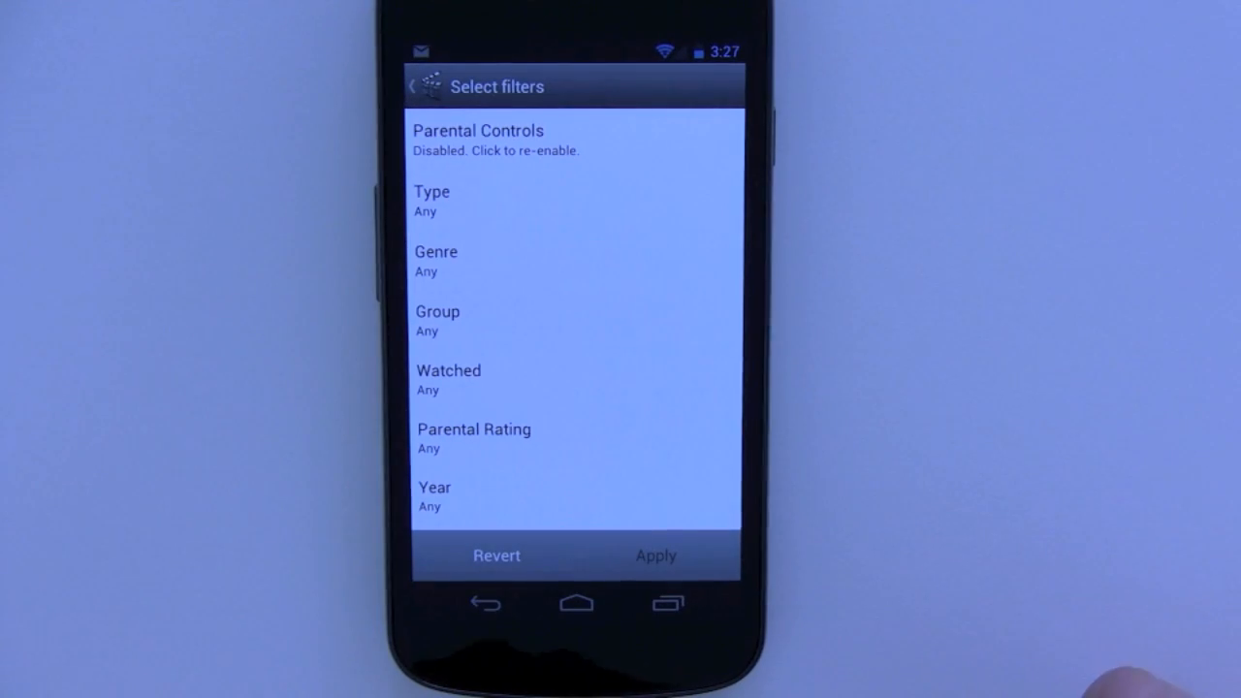
click(477, 139)
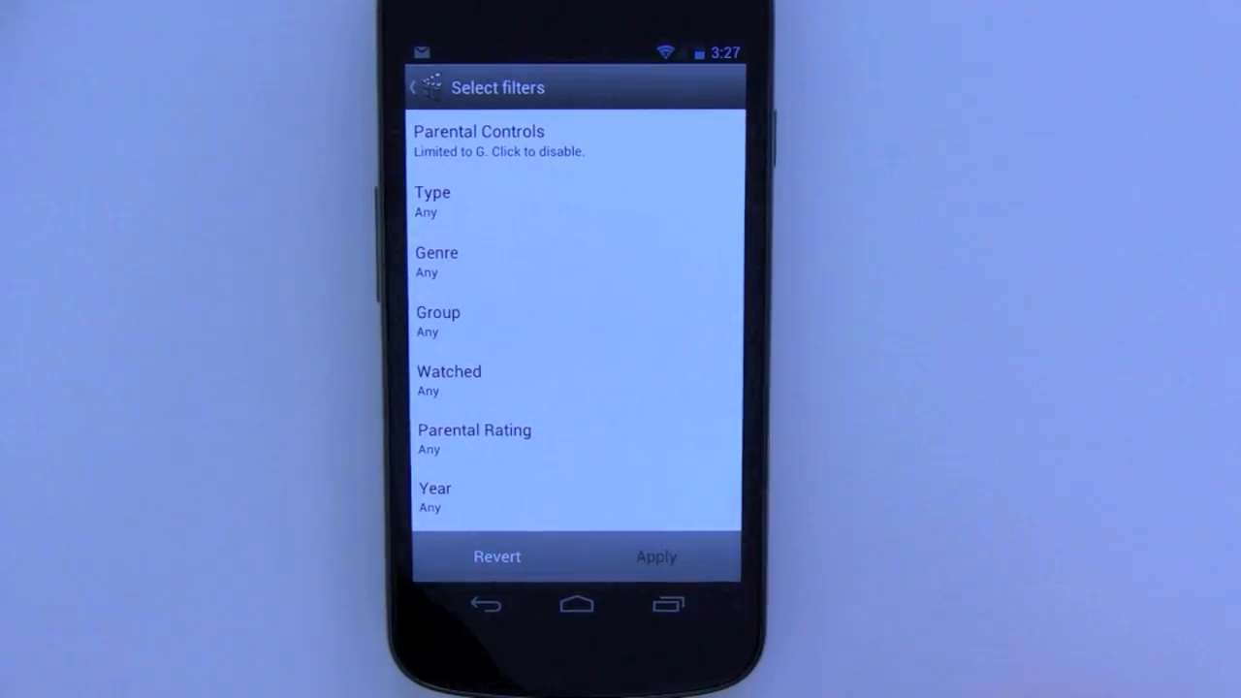
click(655, 556)
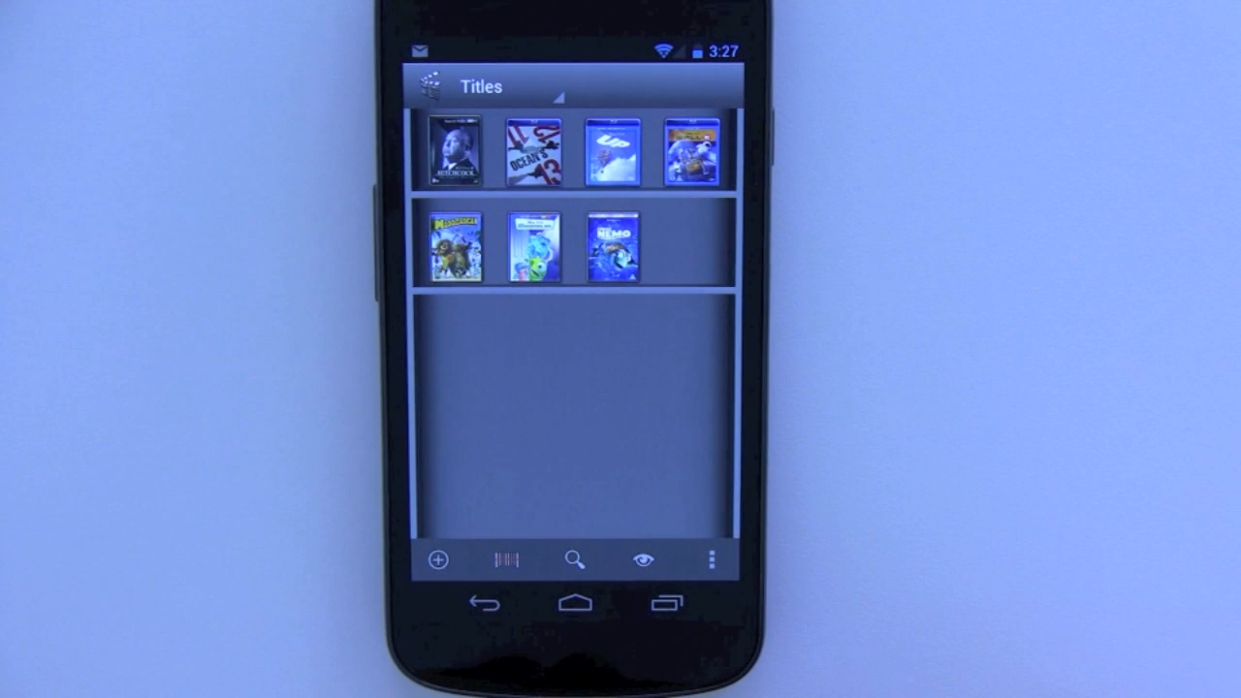